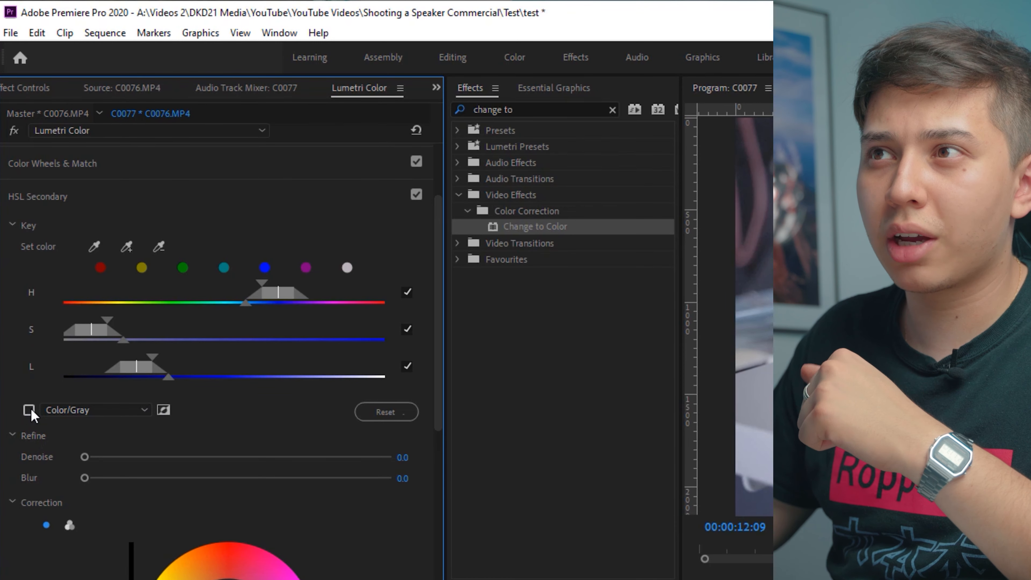
Show the HSL Secondary key as a gray matte to check the speaker's isolation.
click(29, 410)
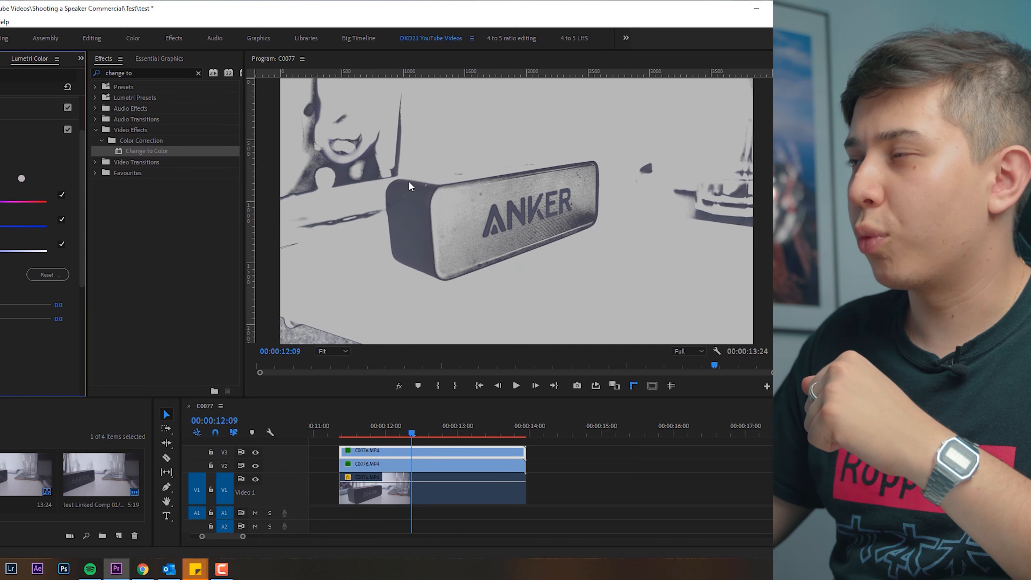
mouse_move(401, 184)
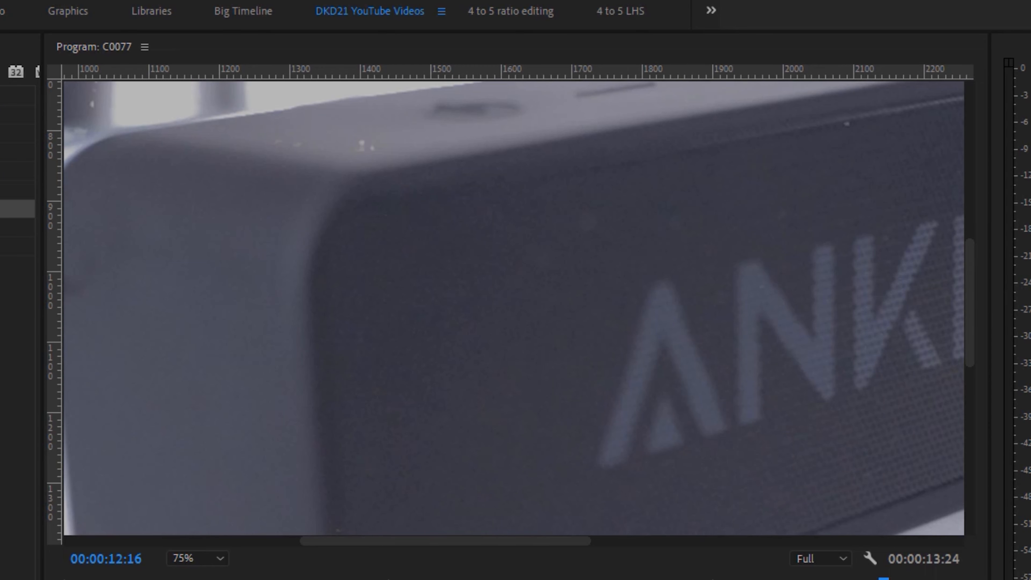
mouse_move(285, 187)
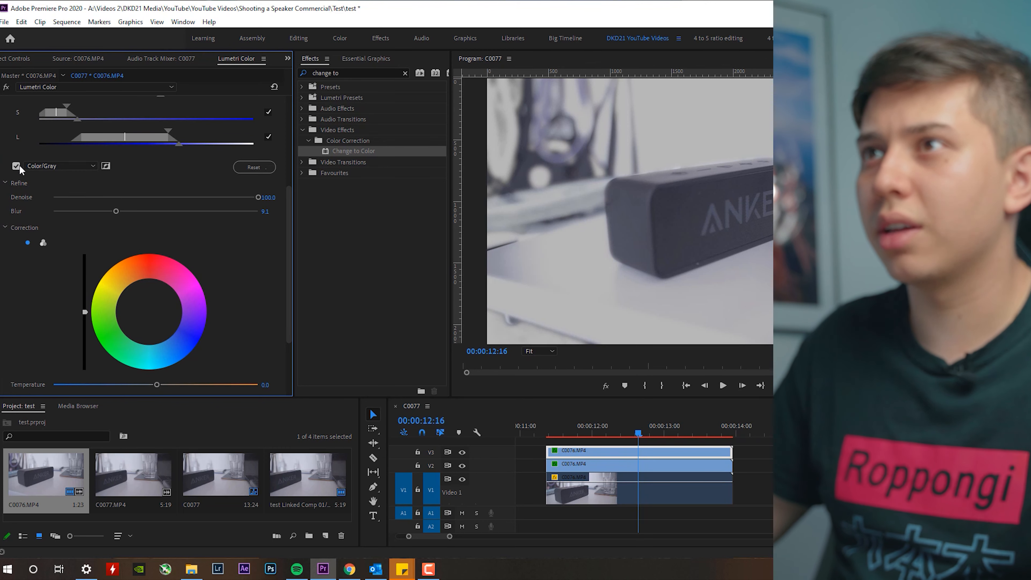
Turn off the Color/Gray matte and choose the correction wheel mode in HSL Secondary.
click(16, 166)
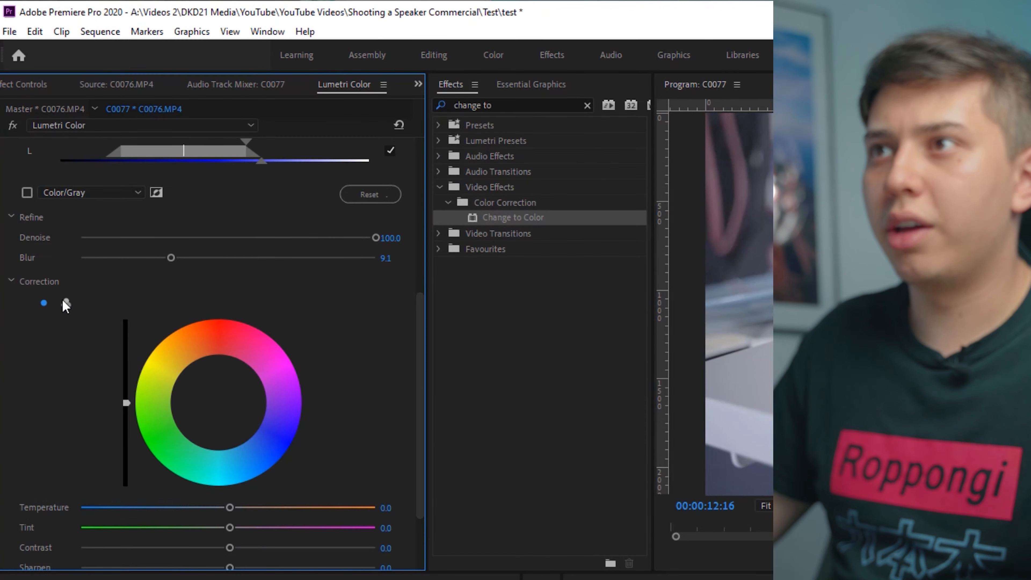
click(66, 303)
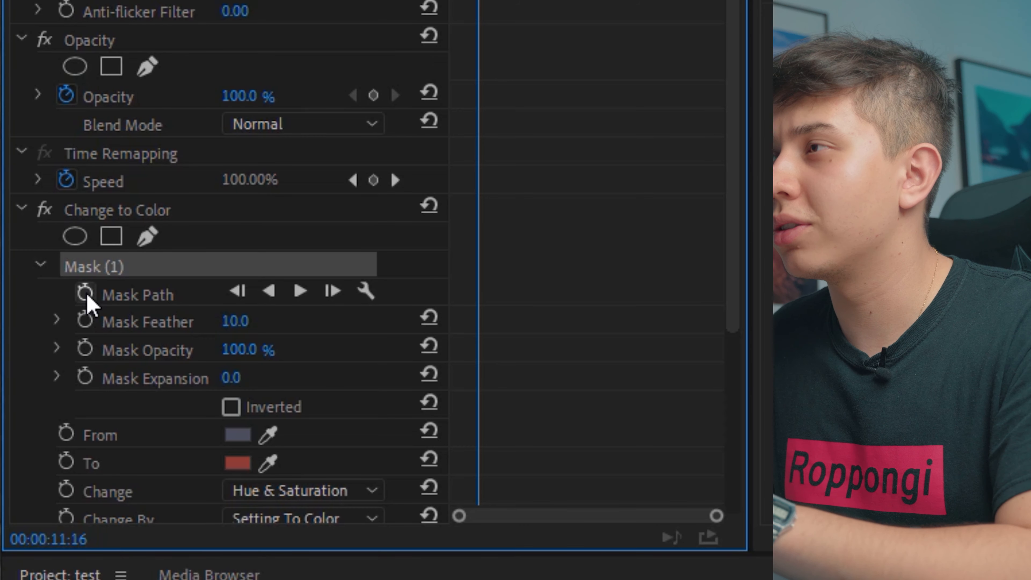
Track the speaker mask forward and refine its outline in the Program Monitor.
click(85, 296)
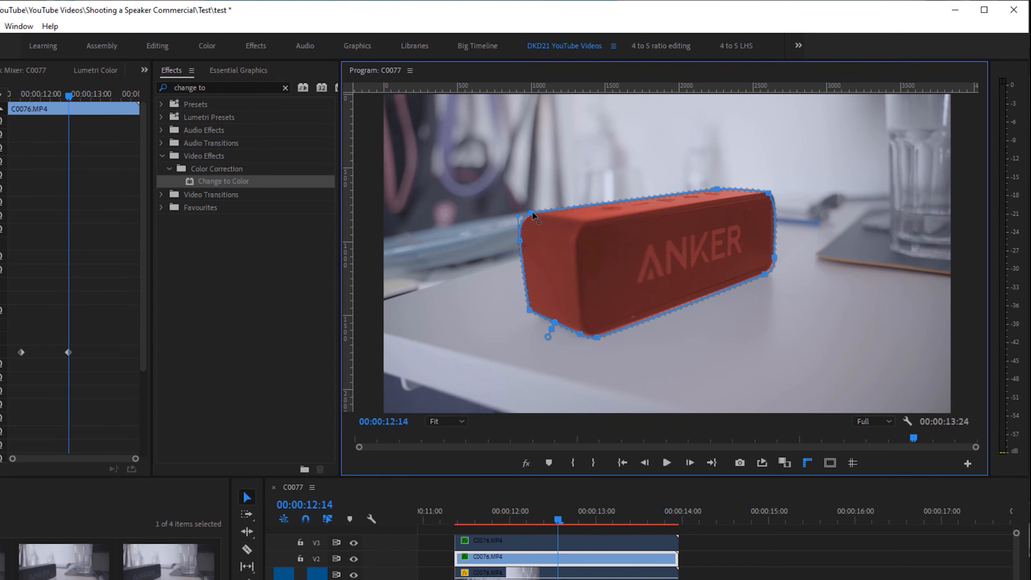
click(477, 525)
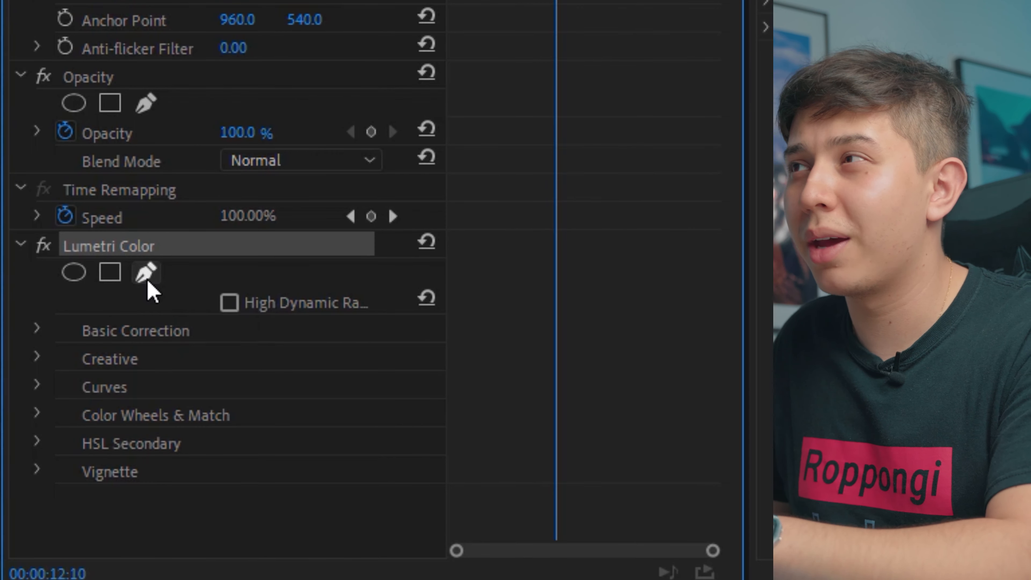
Draw a custom Pen mask on the Lumetri Color effect around the speaker.
click(147, 273)
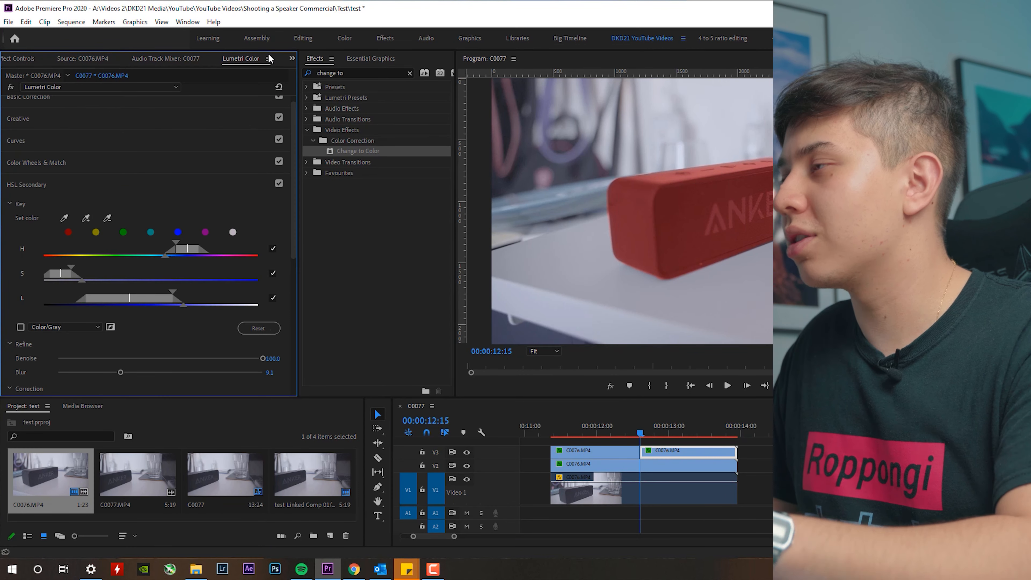
Scrub the sequence from near its start to watch the speaker turn blue.
scroll(down, 3)
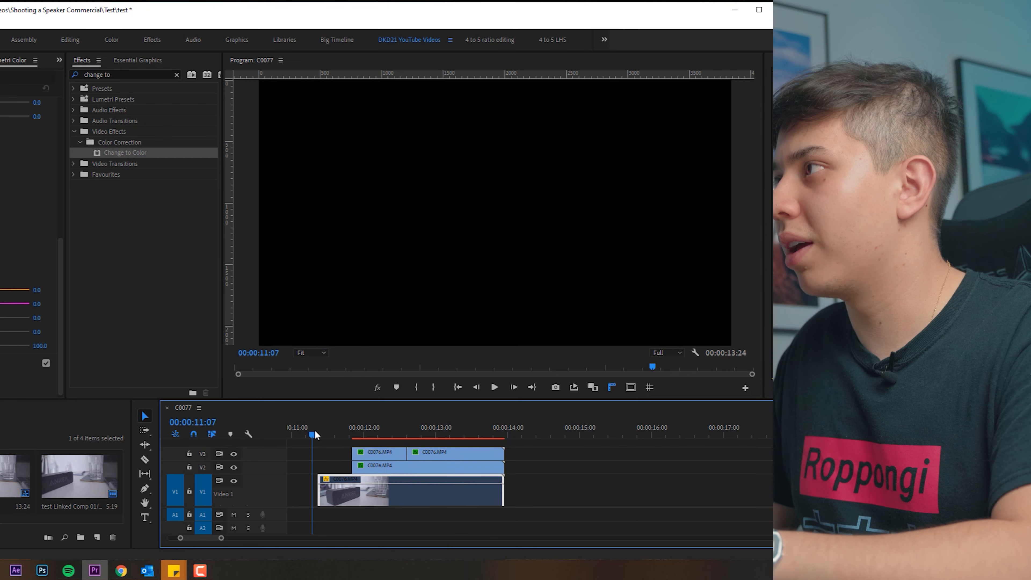
click(495, 388)
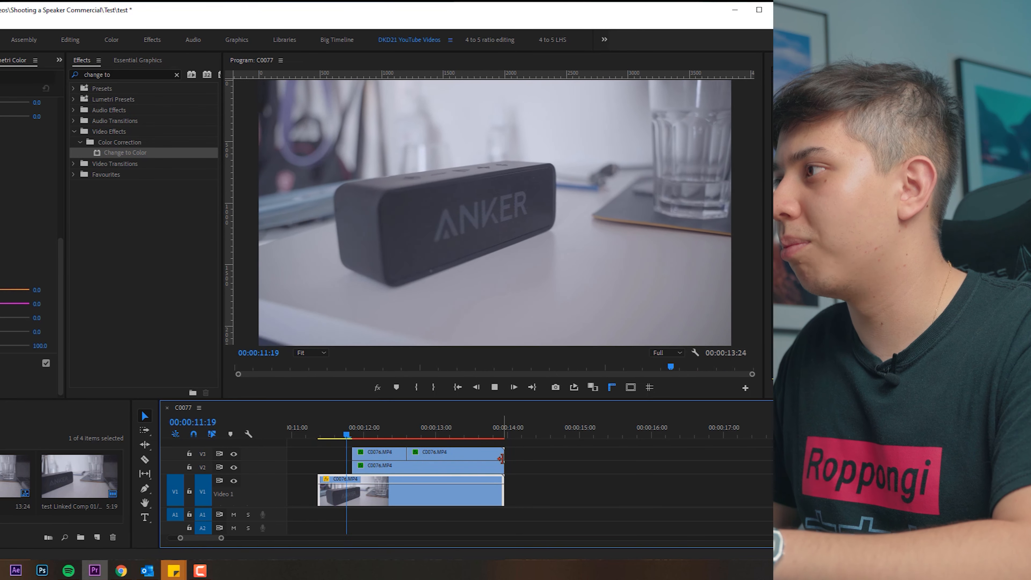
drag(347, 435, 483, 434)
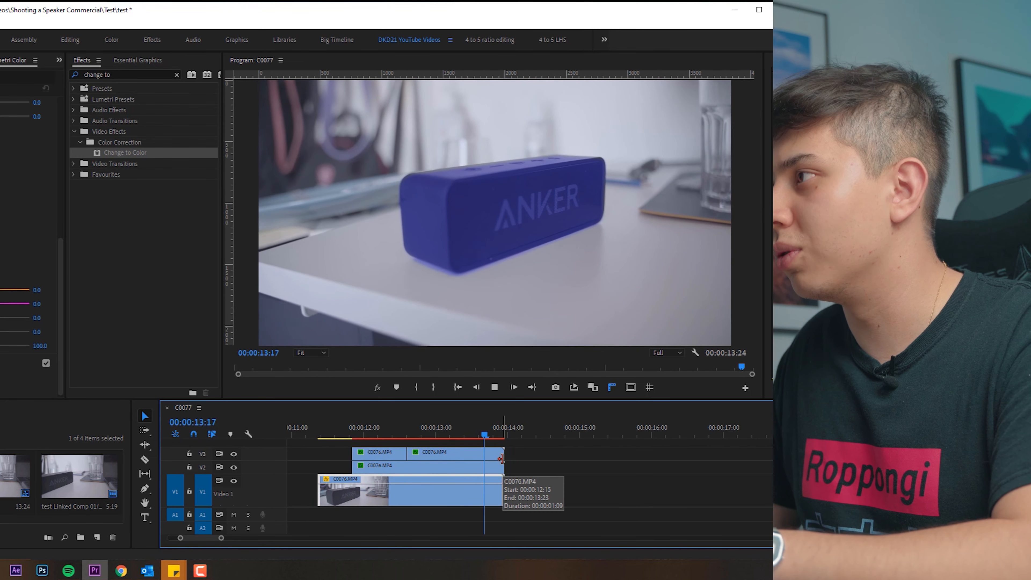